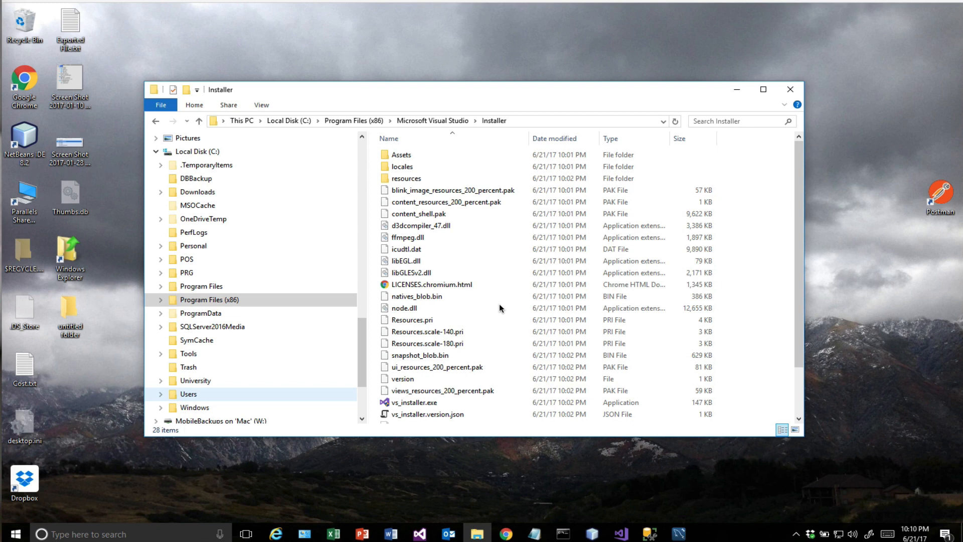
mouse_move(571, 391)
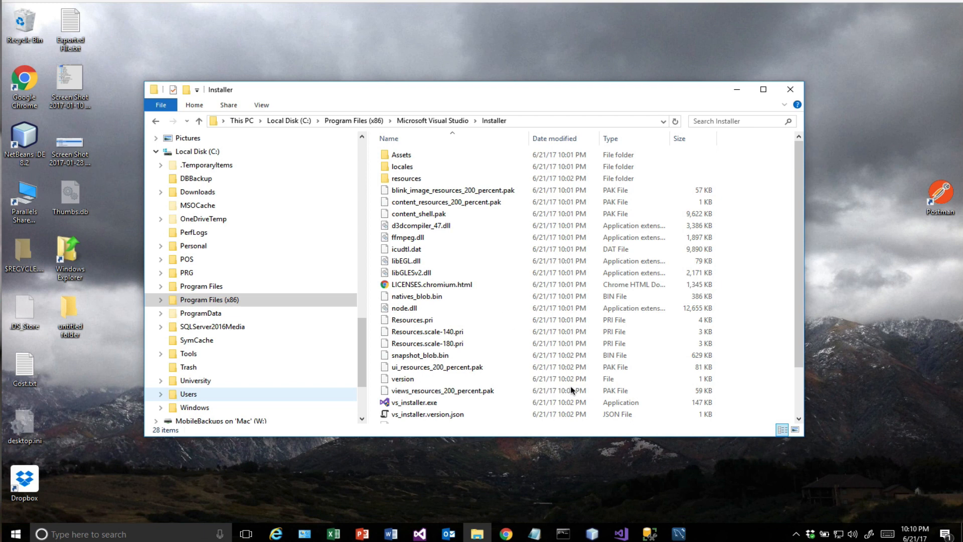
mouse_move(535, 422)
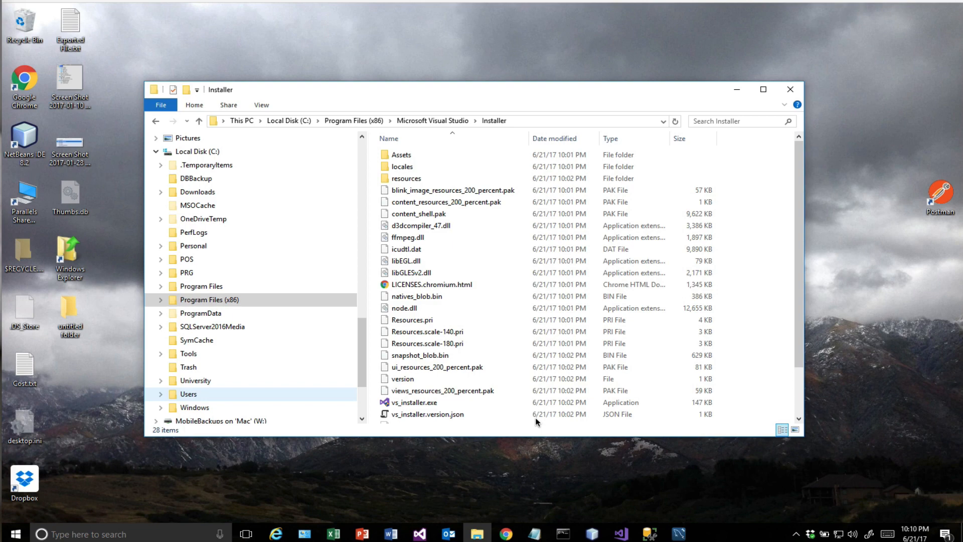
mouse_move(622, 533)
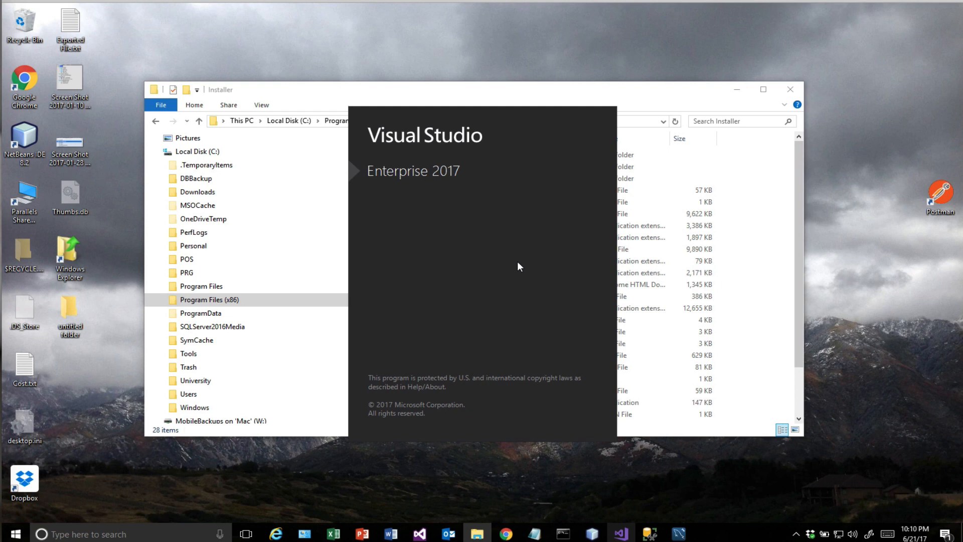
mouse_move(457, 228)
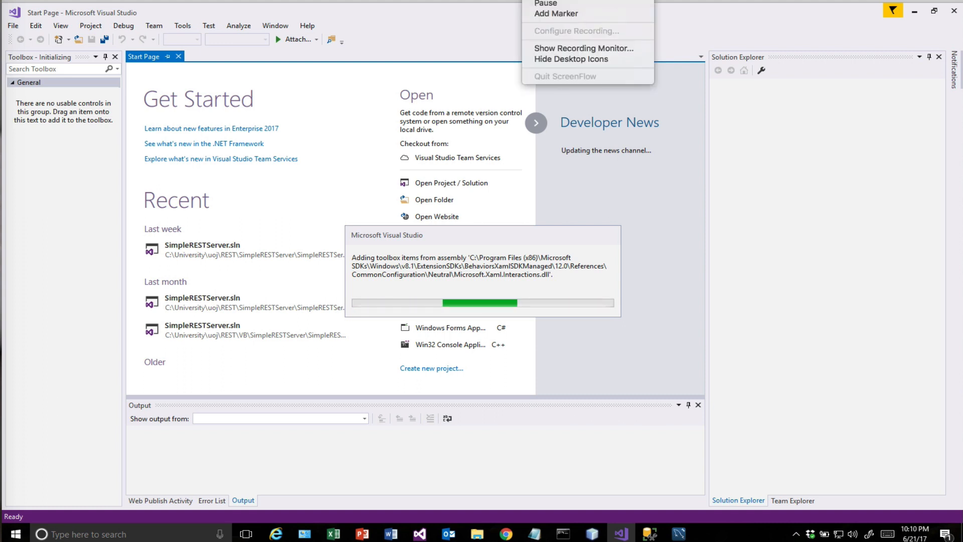
Start a new project and launch the Visual Studio Installer from the Web templates, approving the UAC prompt.
left_click(12, 25)
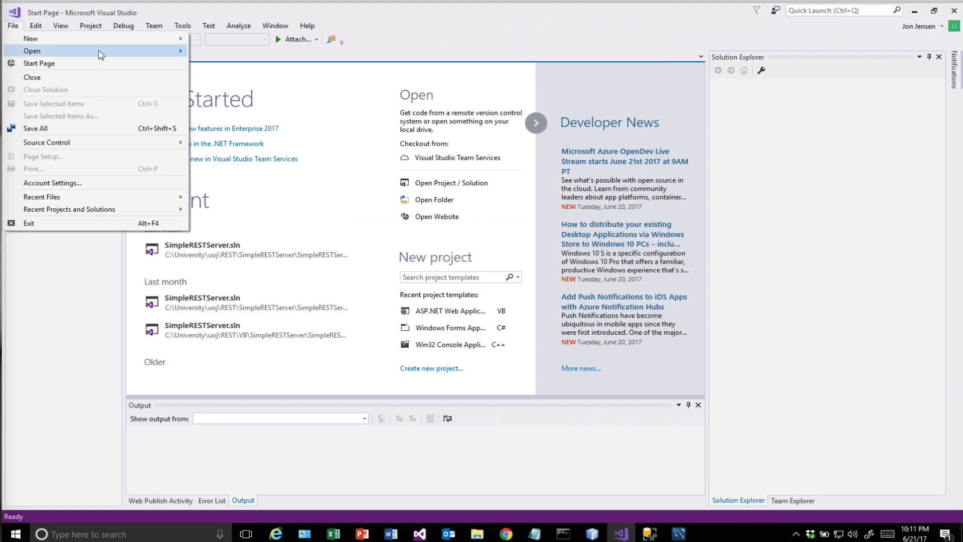
mouse_move(39, 62)
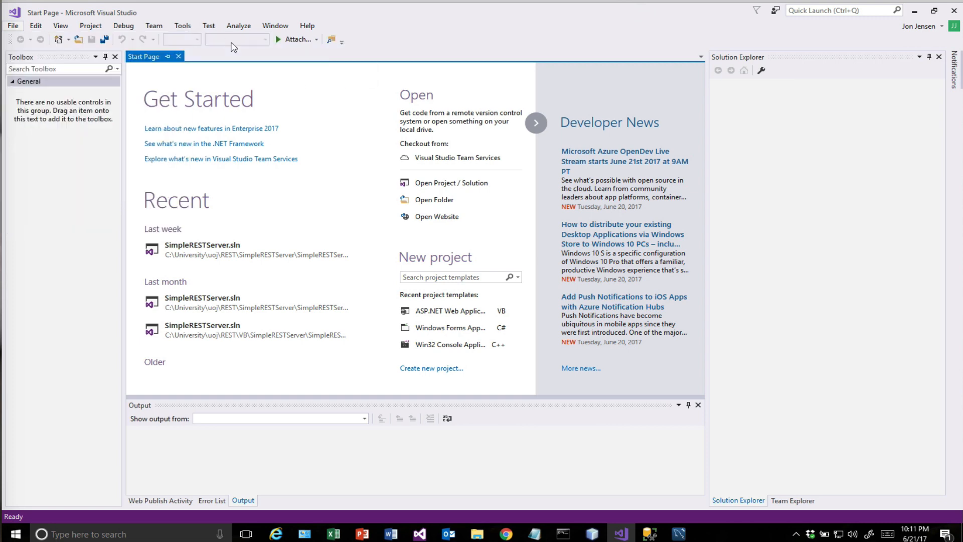
left_click(432, 369)
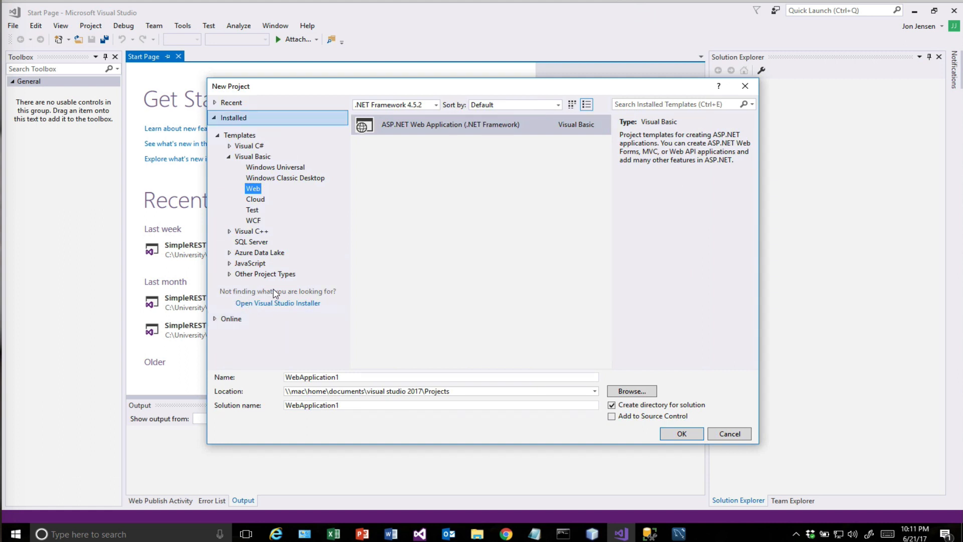
mouse_move(277, 303)
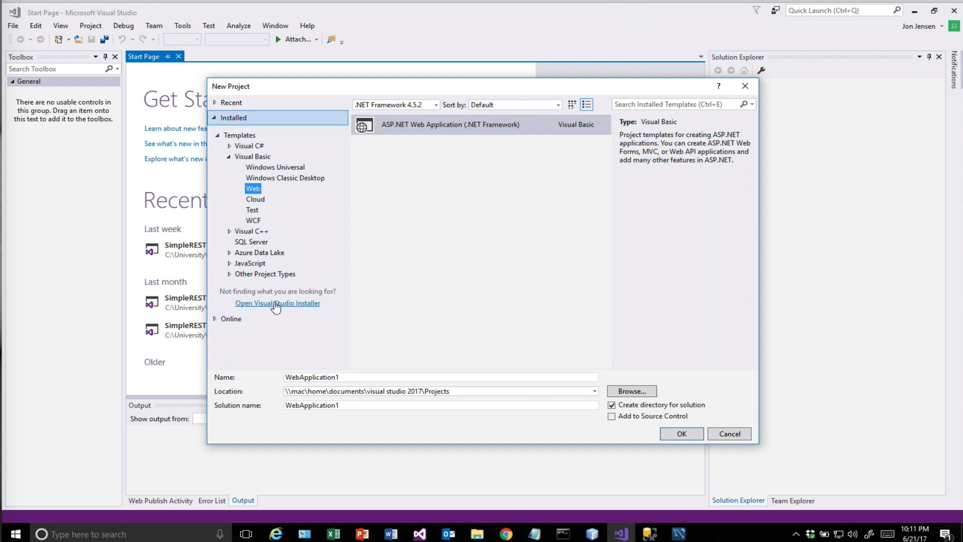
left_click(277, 303)
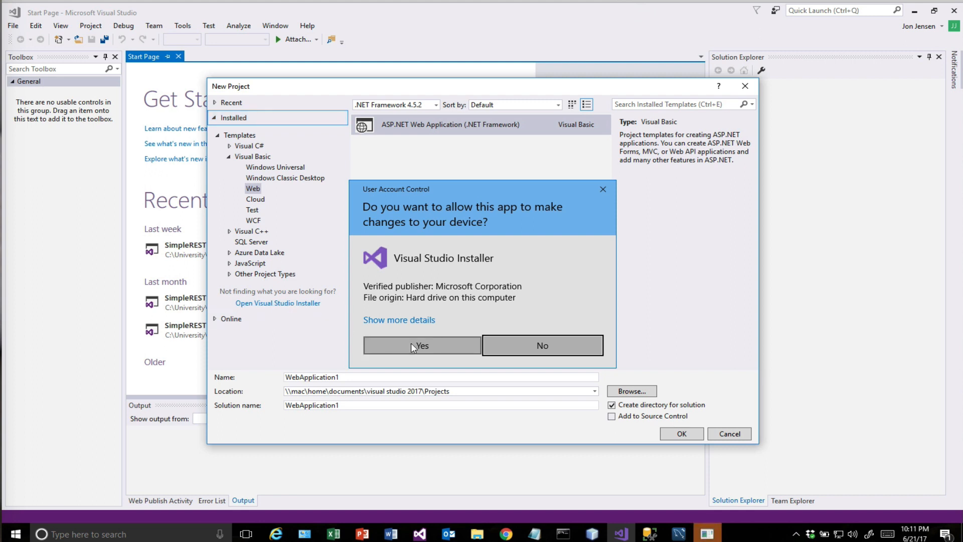
left_click(421, 344)
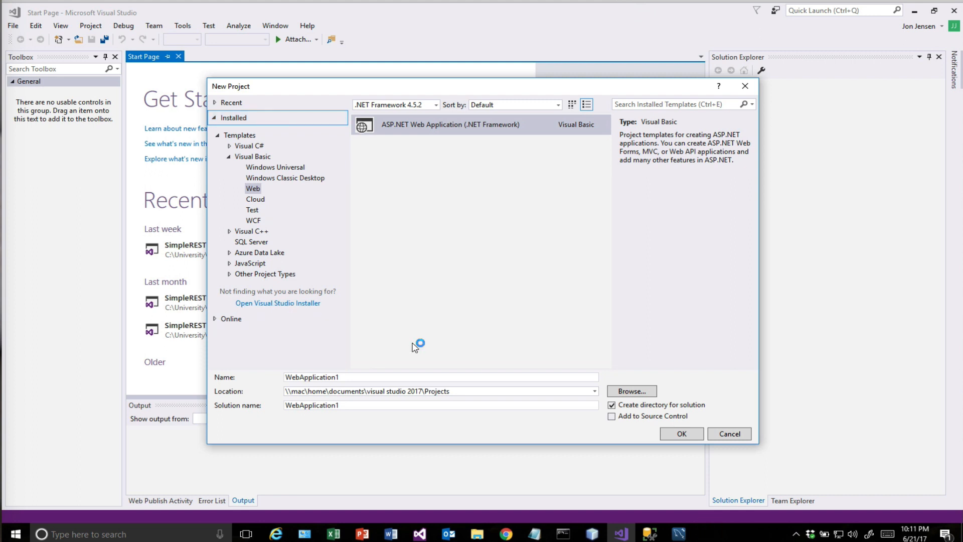
mouse_move(415, 348)
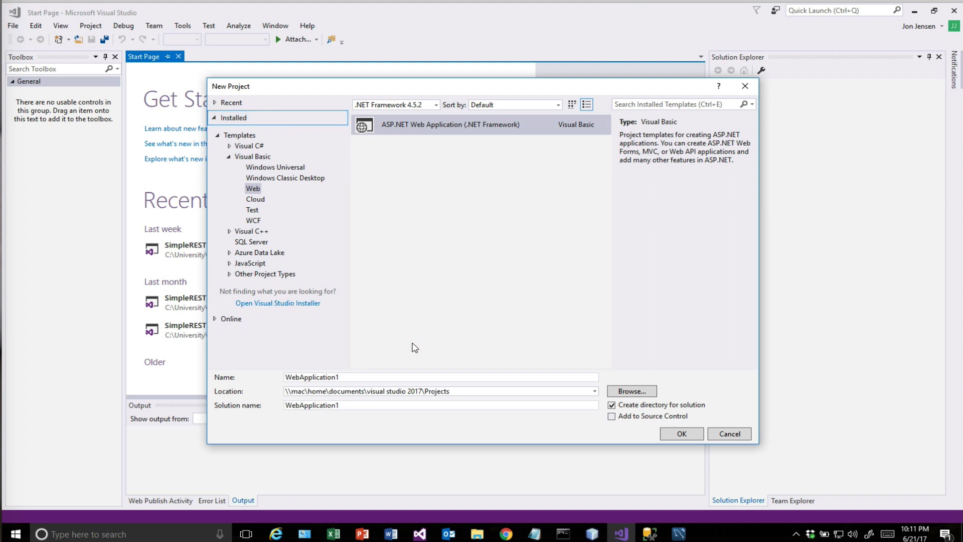
Uncheck the ASP.NET and web development workload on the Workloads tab.
left_click(680, 434)
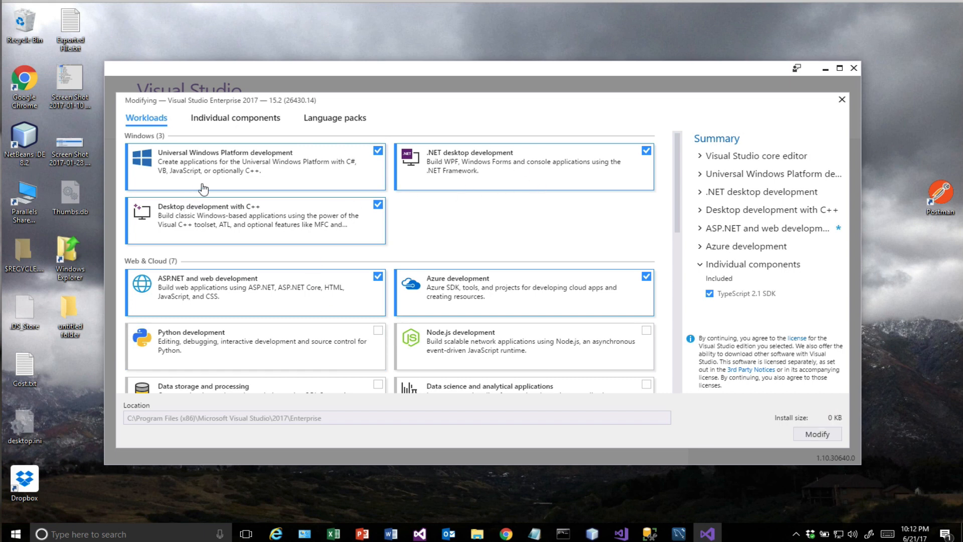
mouse_move(378, 151)
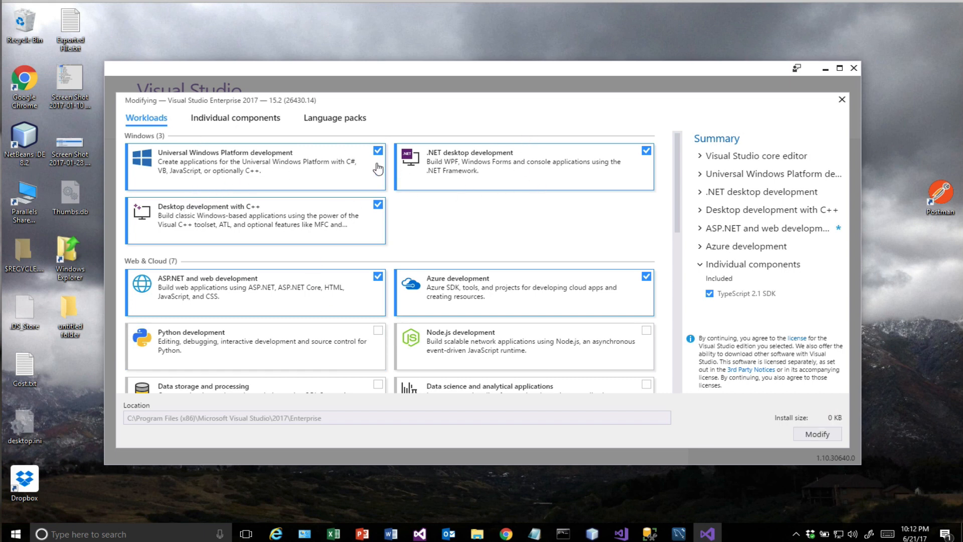
mouse_move(300, 281)
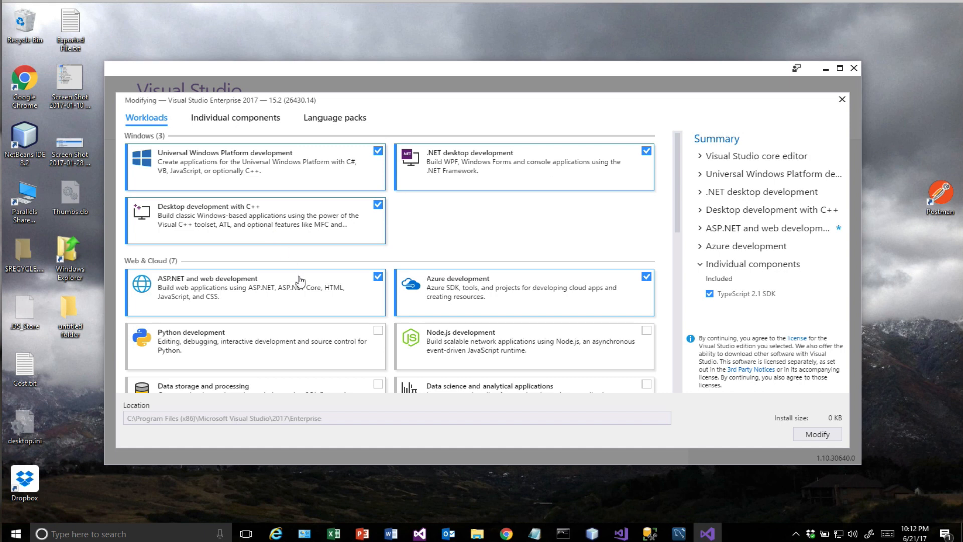
mouse_move(189, 295)
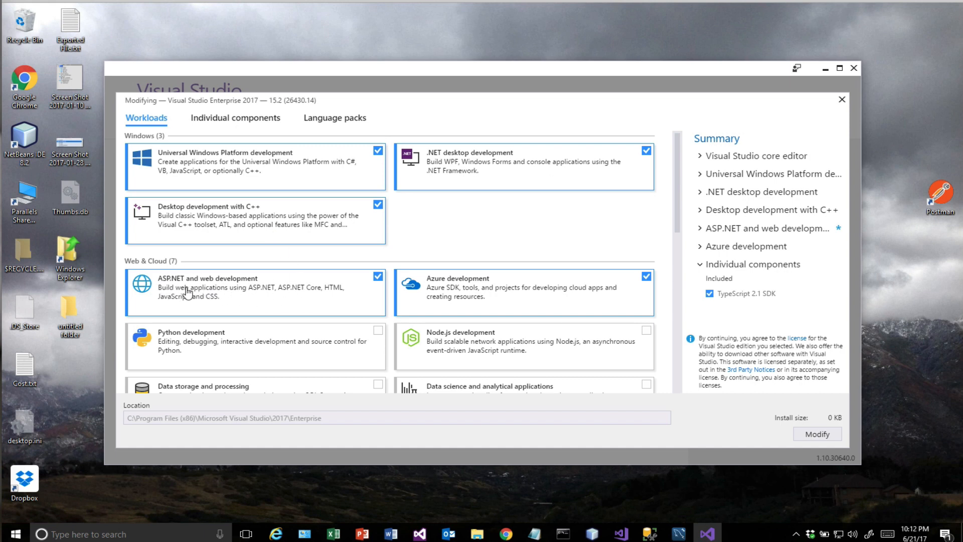
mouse_move(222, 287)
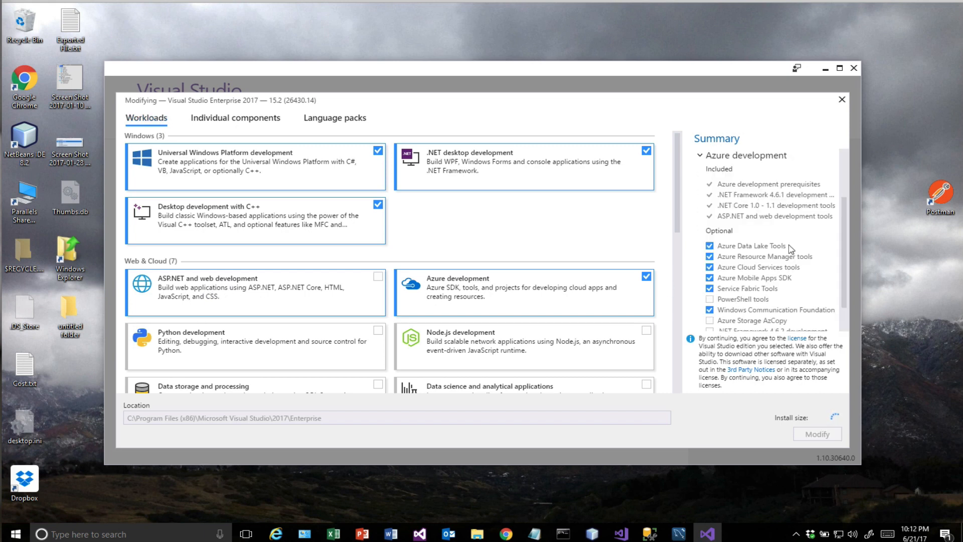
Check the ASP.NET and web development workload so its optional components appear in the summary.
scroll("down", 3)
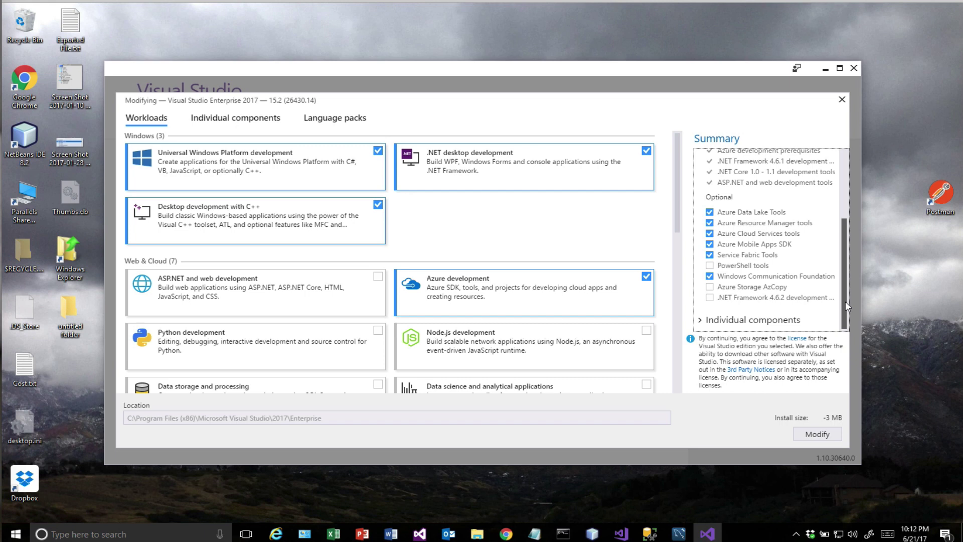
left_click(377, 277)
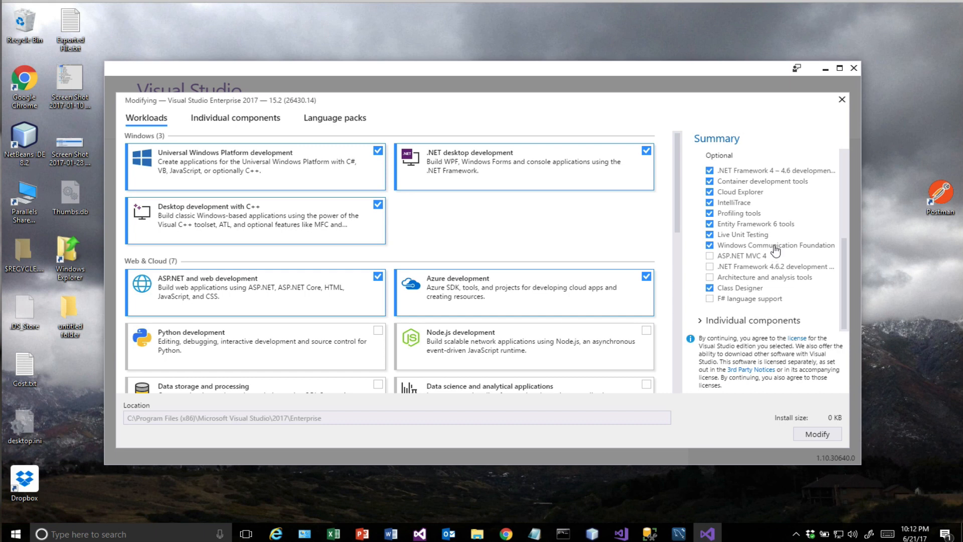
mouse_move(717, 172)
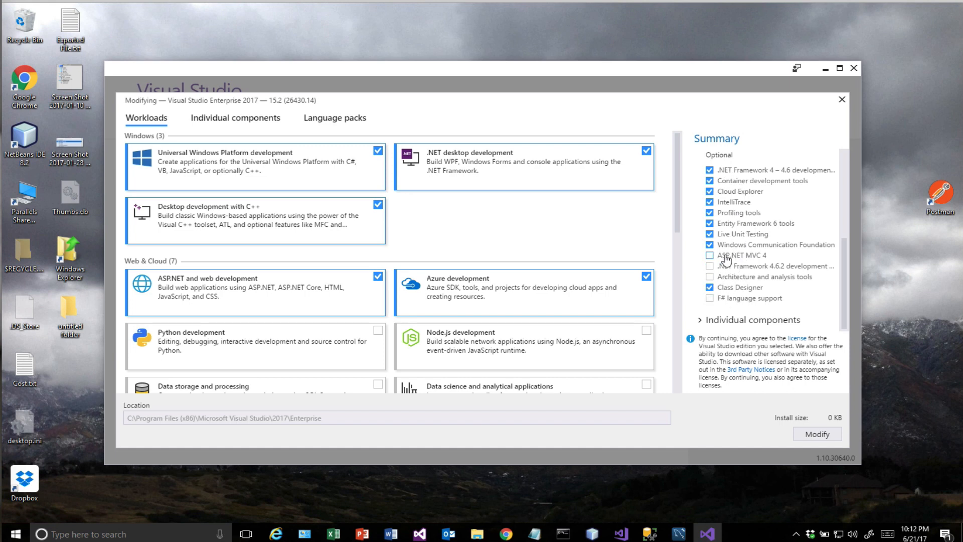
mouse_move(745, 277)
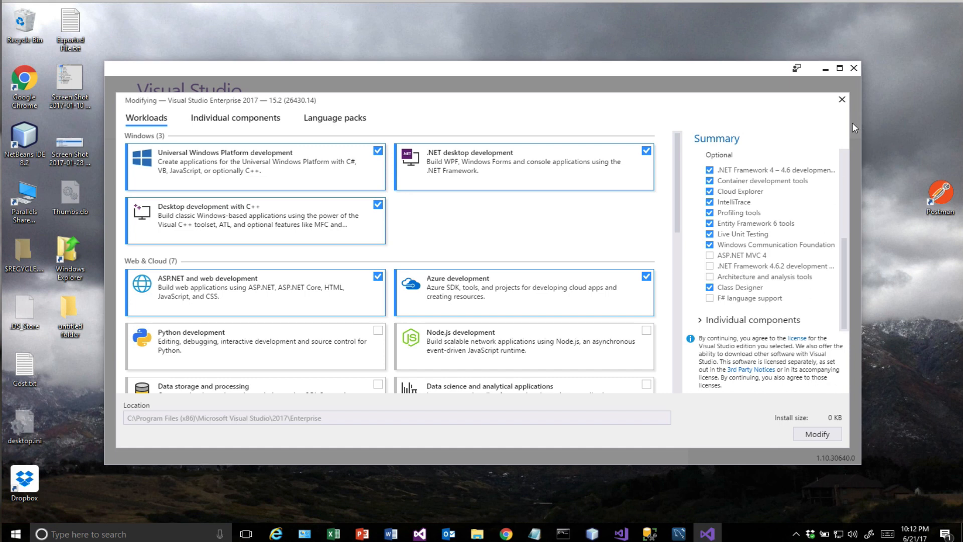
mouse_move(842, 101)
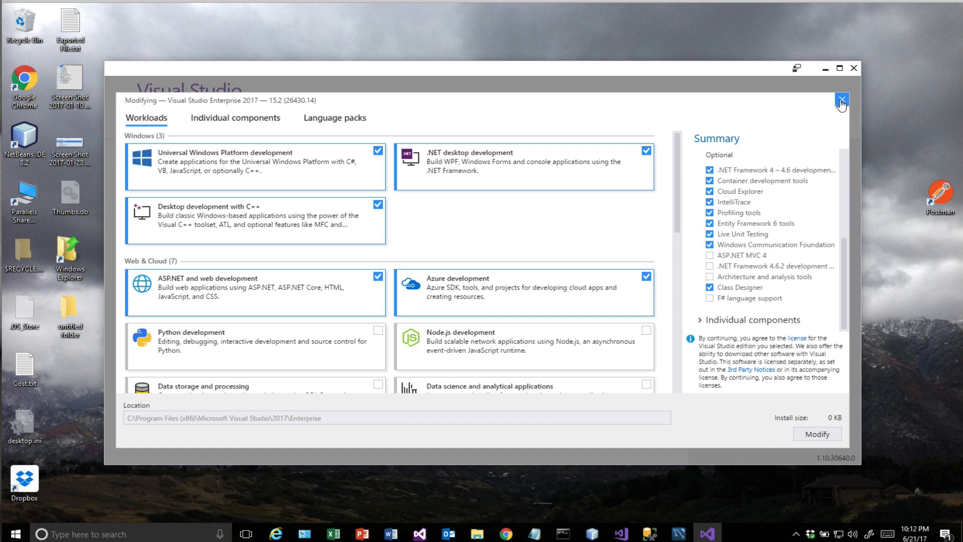
Close the modify screen and open the Microsoft Visual Studio\Installer folder in File Explorer.
left_click(841, 100)
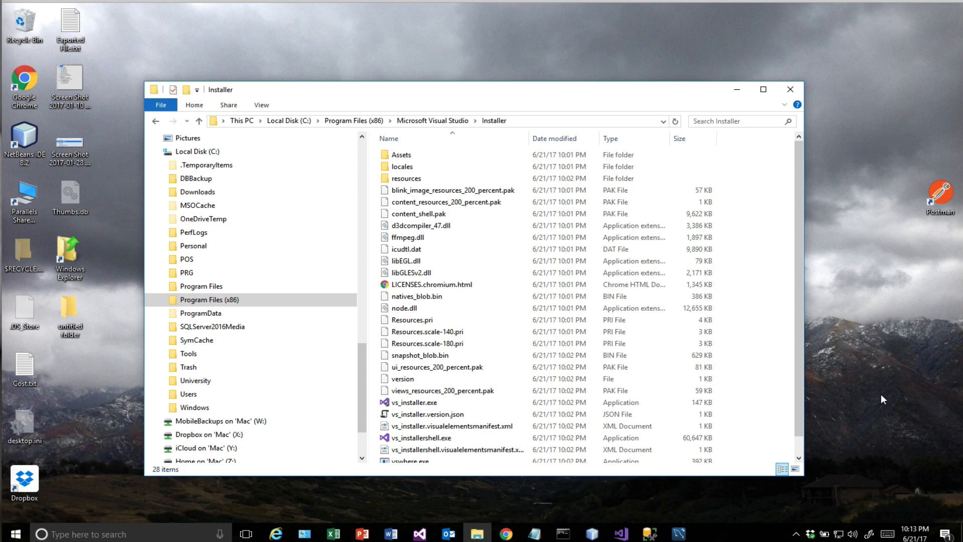
left_click(428, 413)
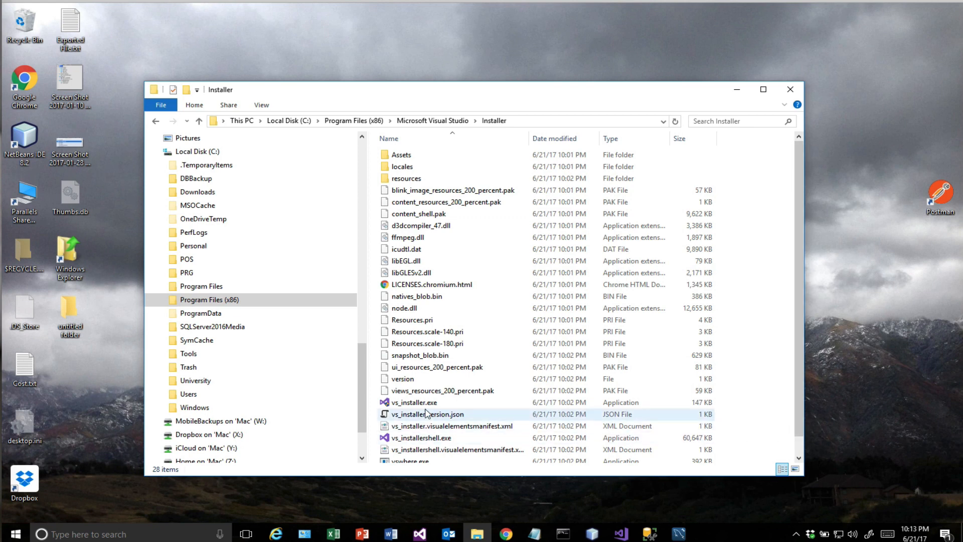
mouse_move(445, 261)
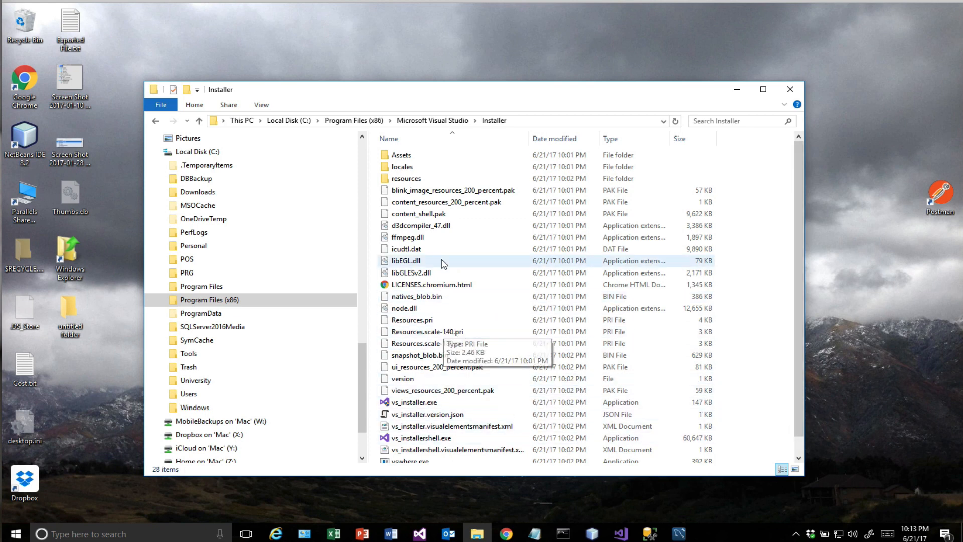
mouse_move(423, 402)
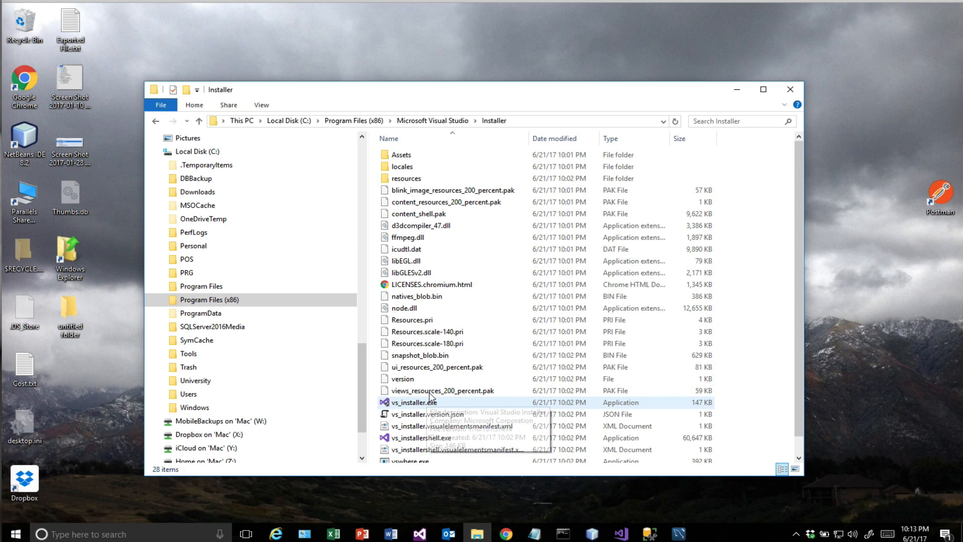
mouse_move(367, 148)
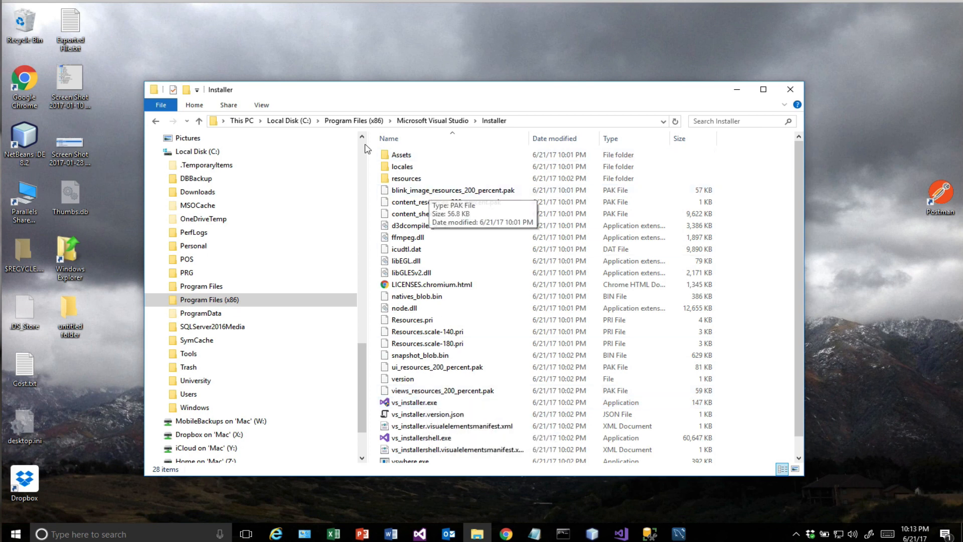
mouse_move(420, 130)
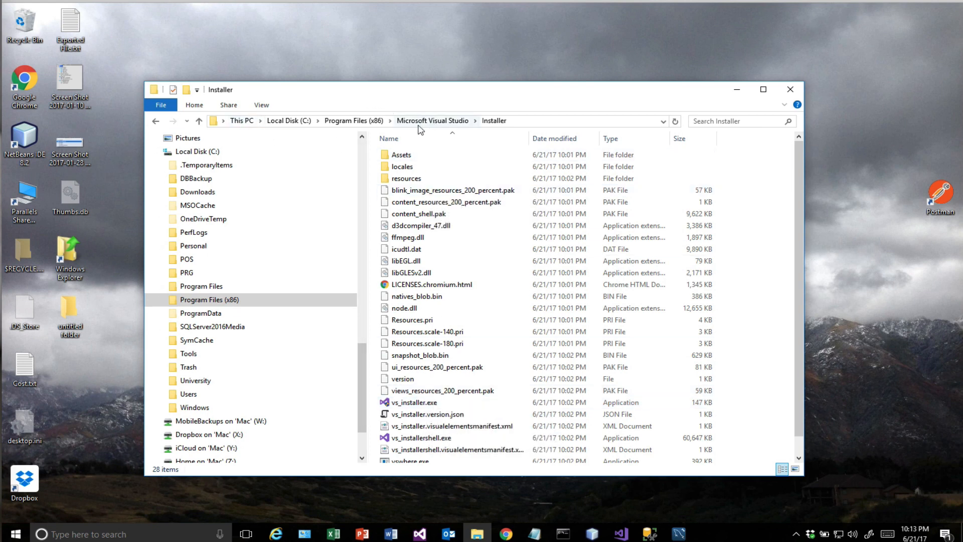
mouse_move(410, 128)
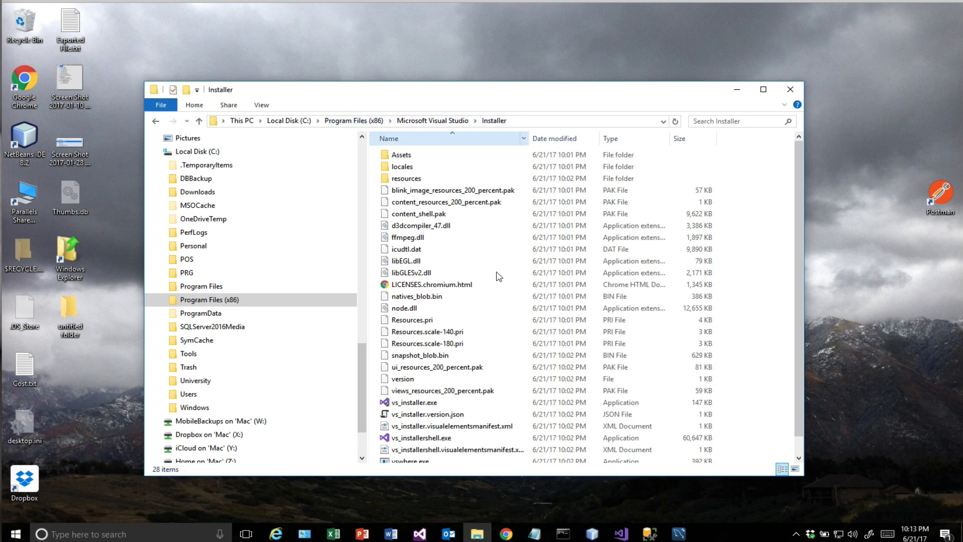
Run vs_installer.exe as administrator and allow it to make changes.
left_click(414, 402)
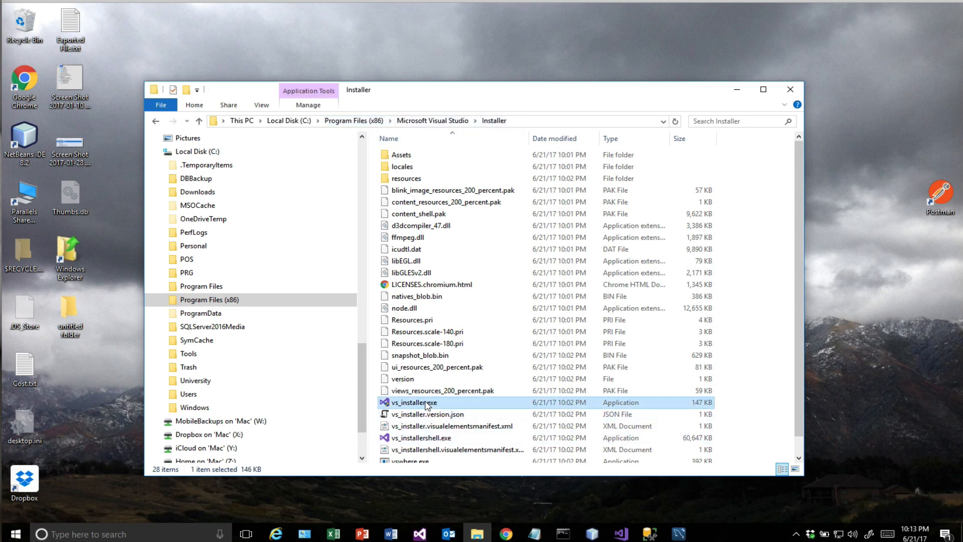
right_click(413, 402)
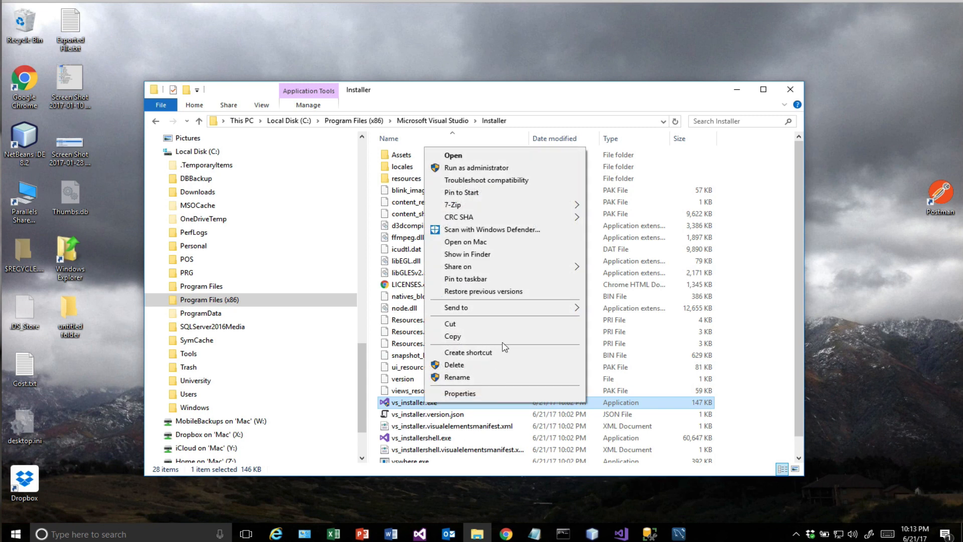
mouse_move(476, 168)
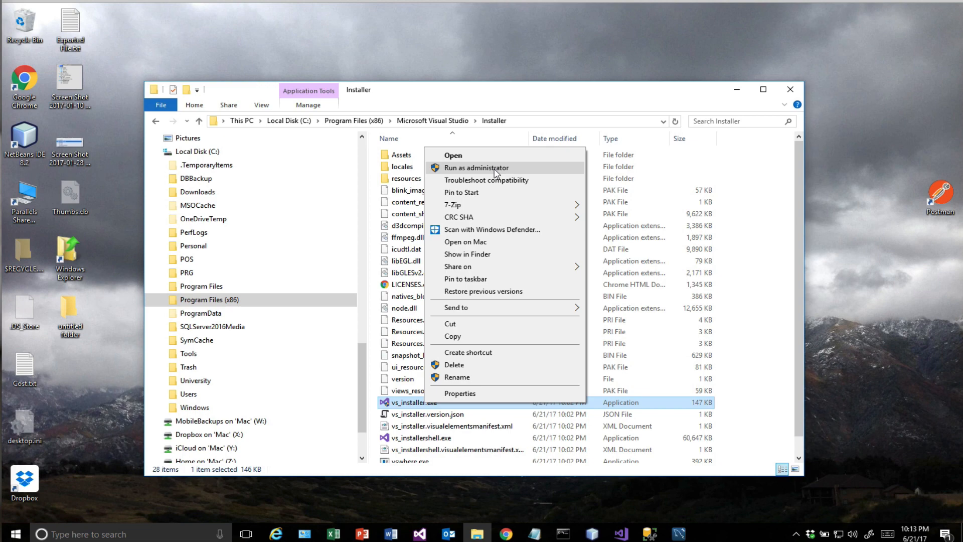
left_click(476, 167)
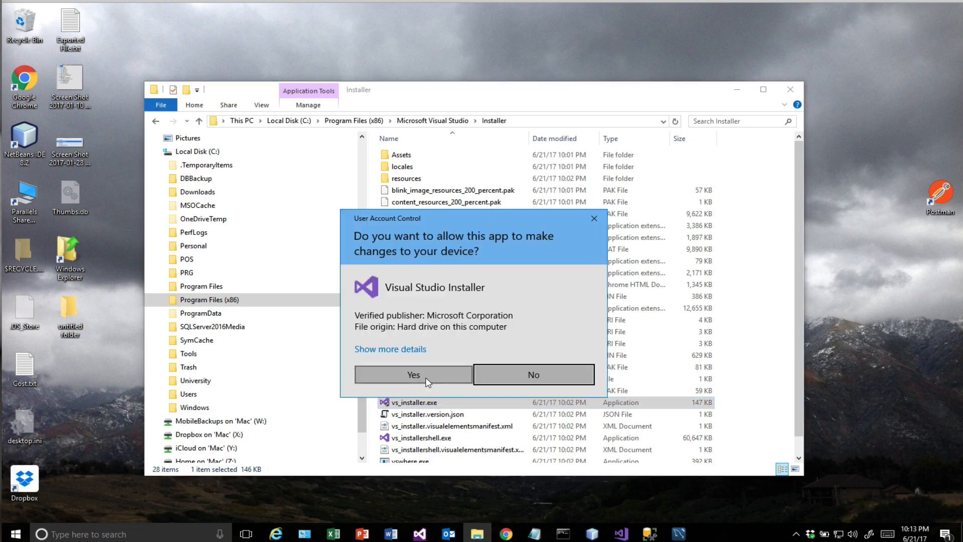
left_click(412, 374)
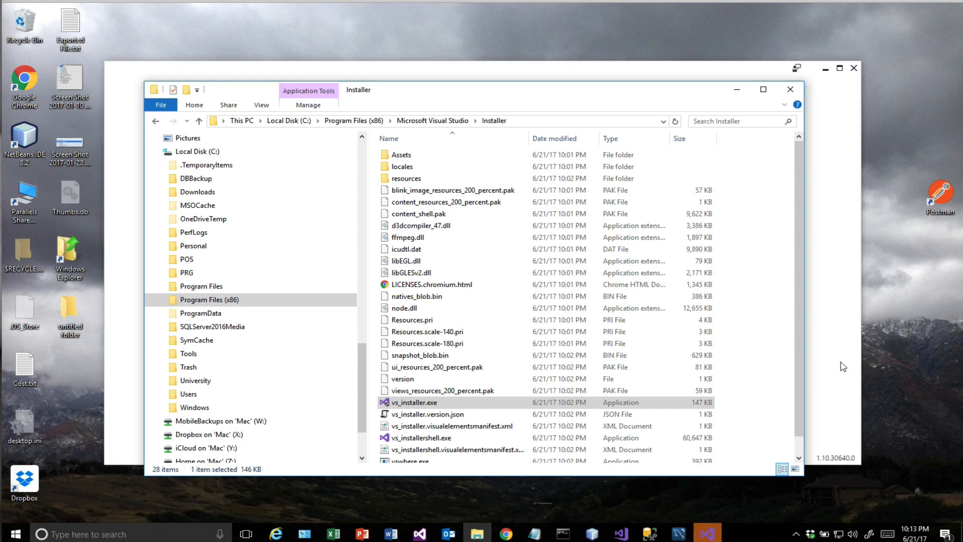
Bring the installer forward and start modifying Visual Studio Enterprise 2017.
double_click(414, 402)
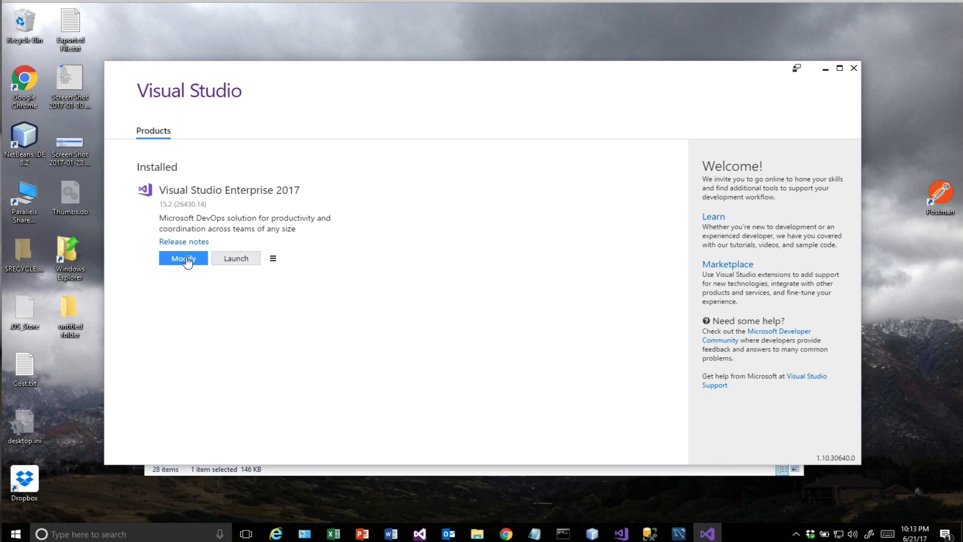
left_click(182, 258)
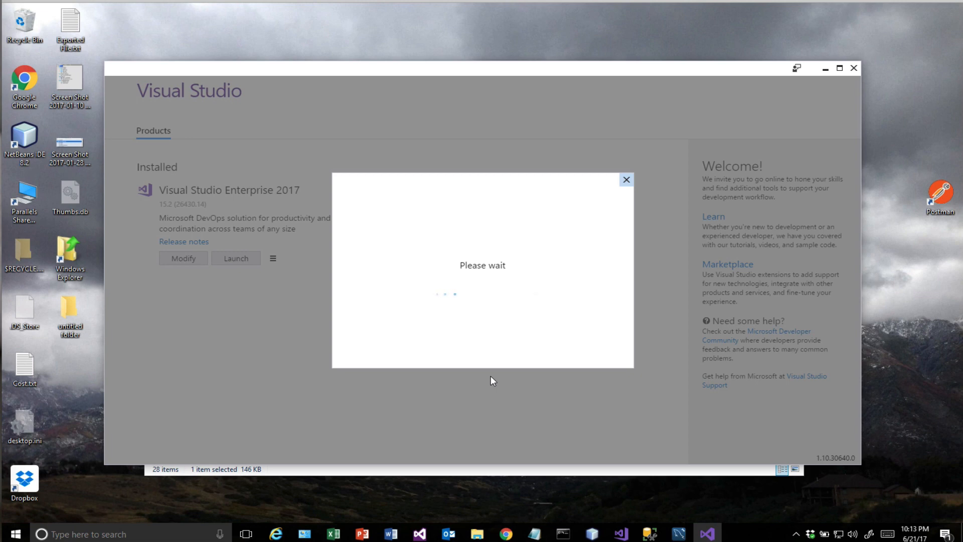
mouse_move(615, 305)
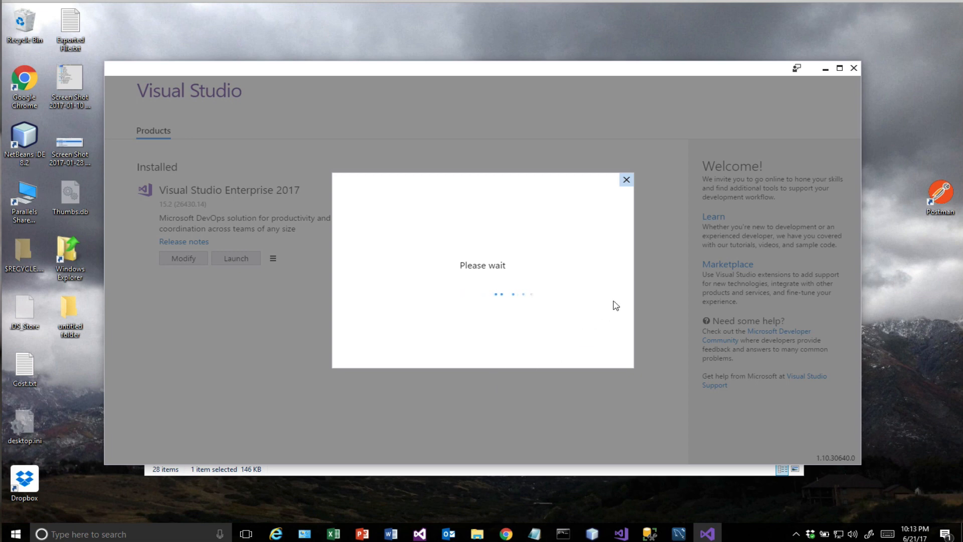